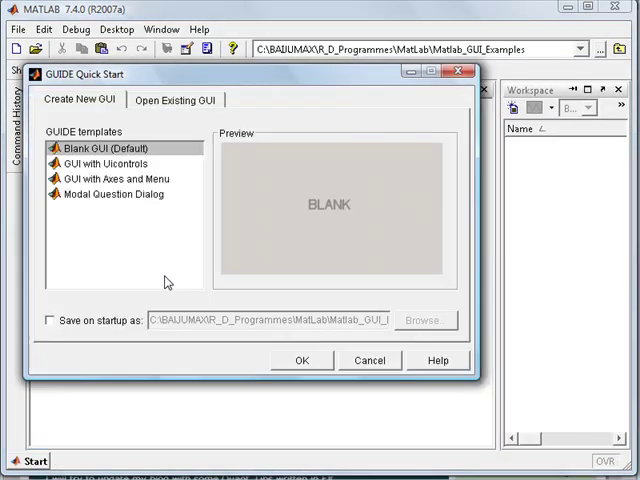
{"action": "mouse_move", "coordinate": [165, 268]}
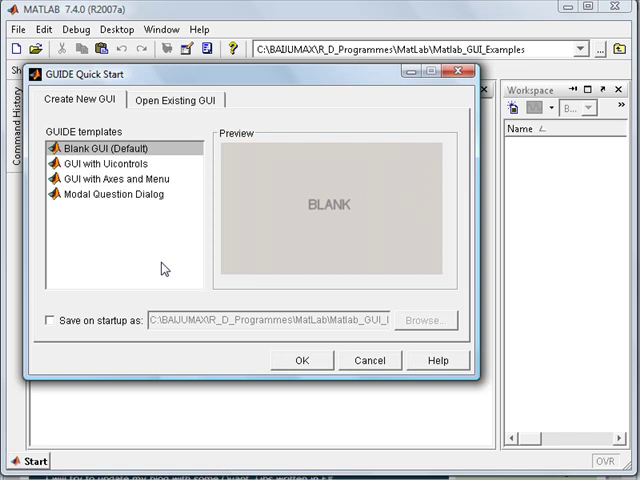
{"action": "mouse_move", "coordinate": [145, 163]}
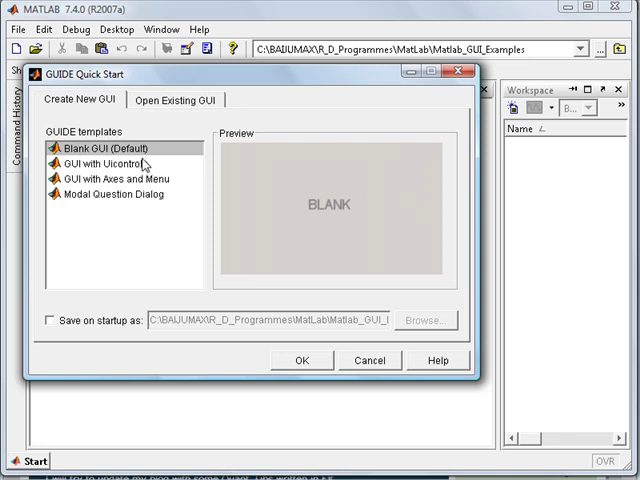
Start a blank default GUI from the GUIDE Quick Start dialog.
{"action": "left_click", "coordinate": [302, 360]}
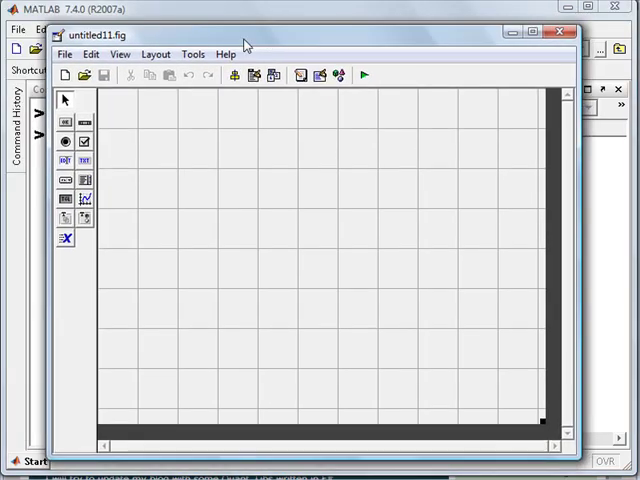
{"action": "mouse_move", "coordinate": [113, 150]}
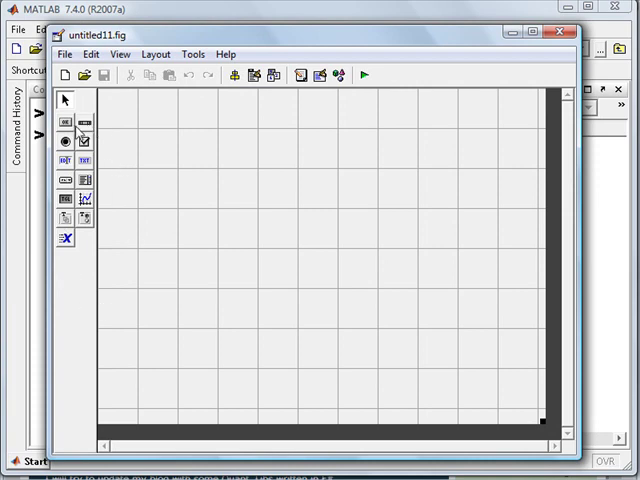
{"action": "mouse_move", "coordinate": [65, 140]}
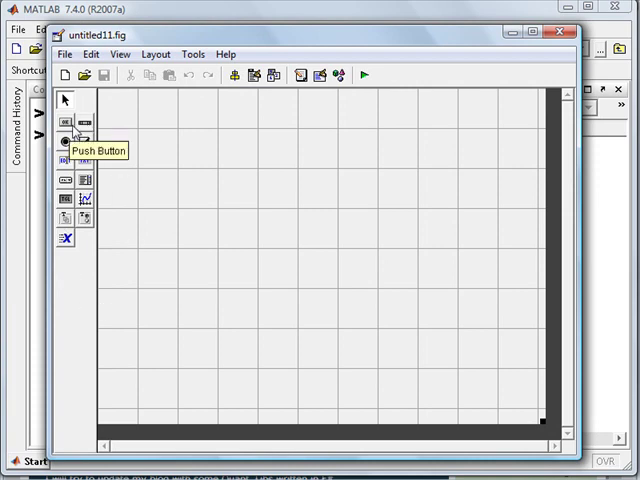
{"action": "mouse_move", "coordinate": [203, 167]}
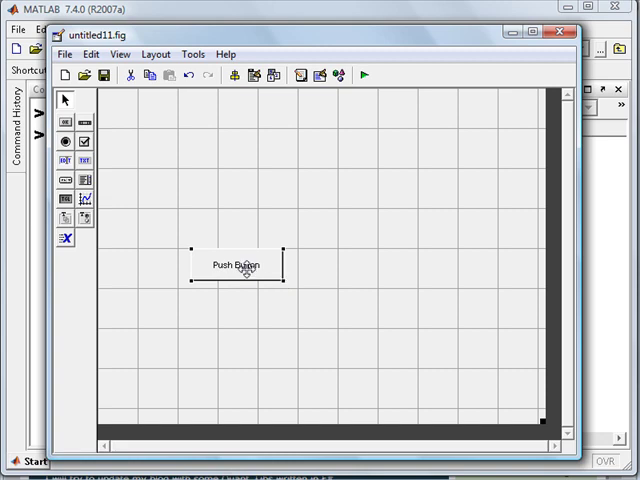
{"action": "mouse_move", "coordinate": [103, 75]}
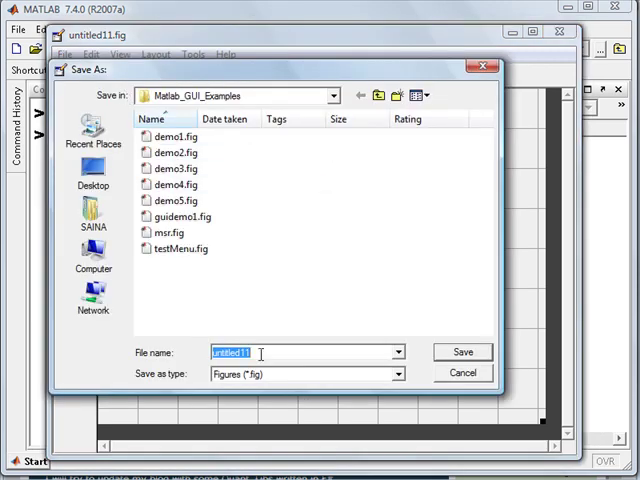
Save the layout as demo6 and scroll through the generated demo6.m code.
{"action": "type", "text": "demo6"}
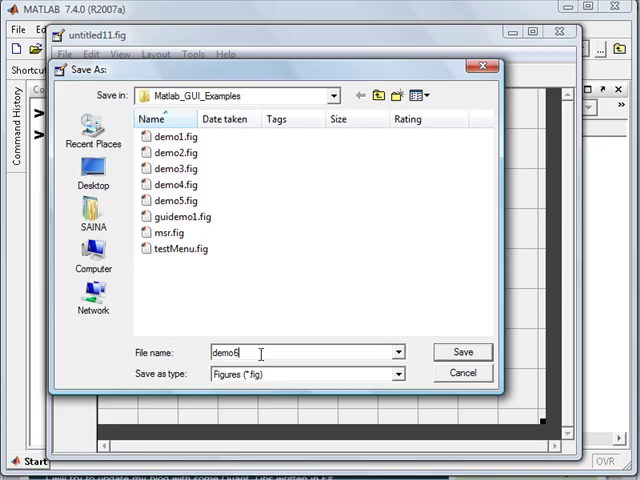
{"action": "left_click", "coordinate": [461, 351]}
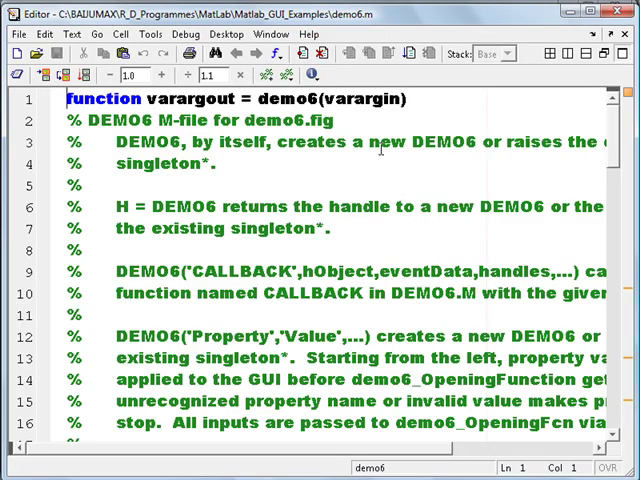
{"action": "mouse_move", "coordinate": [535, 127]}
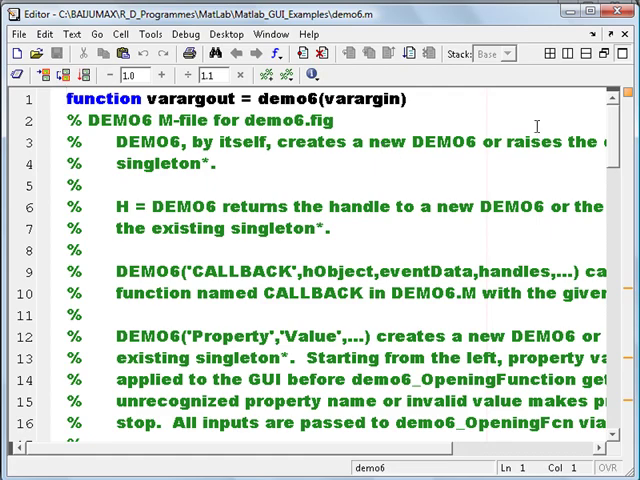
{"action": "scroll", "scroll_direction": "down", "scroll_amount": 3}
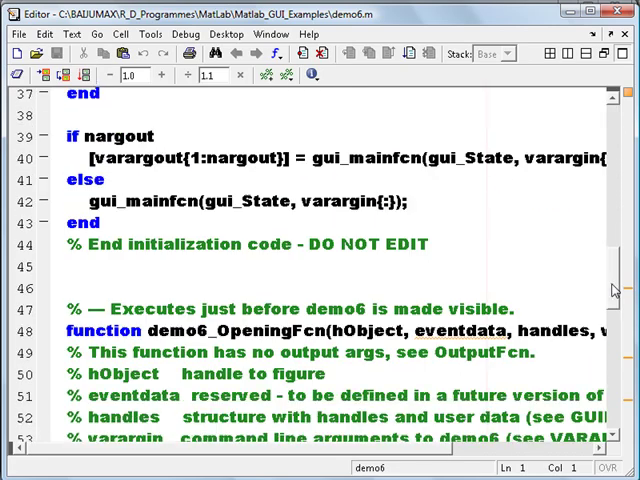
{"action": "scroll", "scroll_direction": "down", "scroll_amount": 3}
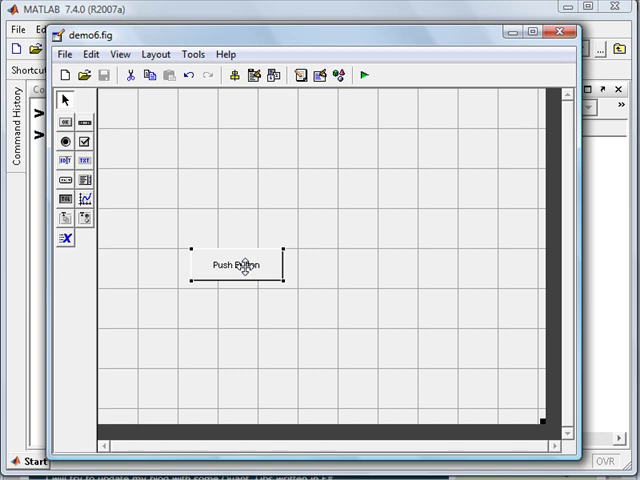
Open the push button's Property Inspector and set its Tag to pbClickMe.
{"action": "right_click", "coordinate": [237, 265]}
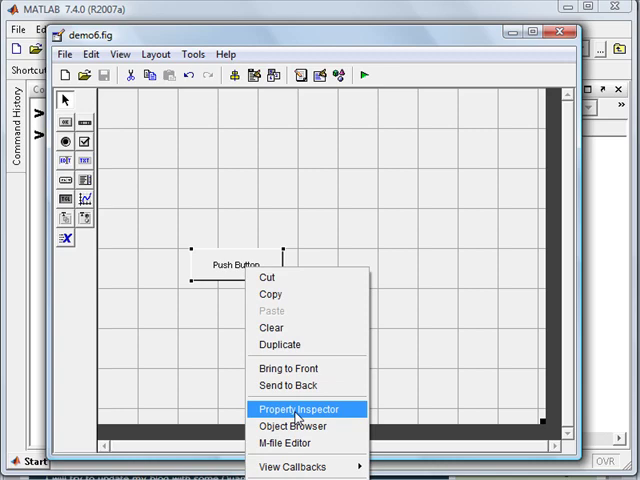
{"action": "left_click", "coordinate": [297, 409]}
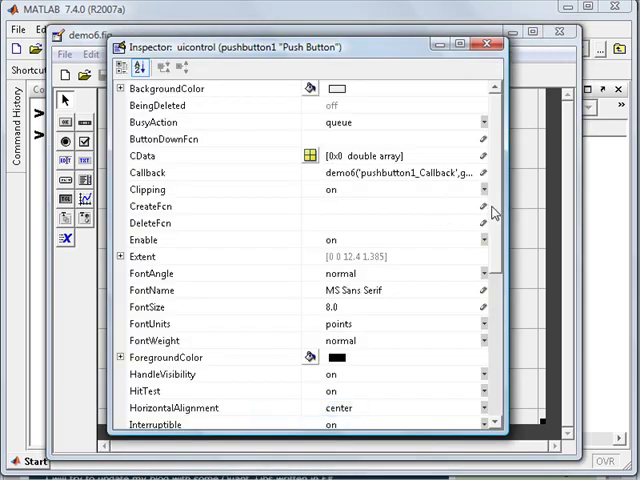
{"action": "scroll", "scroll_direction": "down", "scroll_amount": 3}
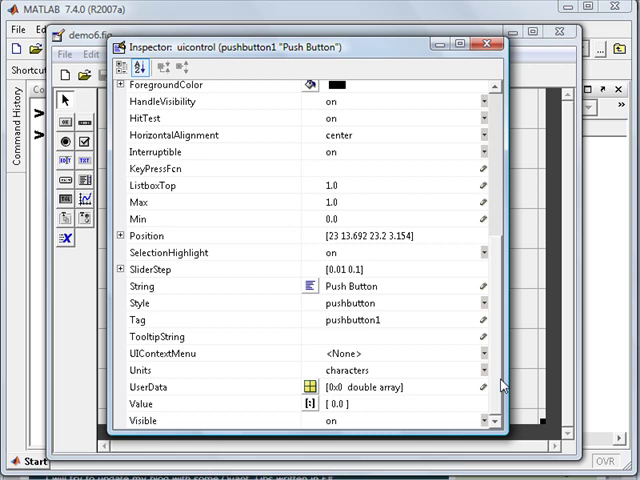
{"action": "mouse_move", "coordinate": [323, 325]}
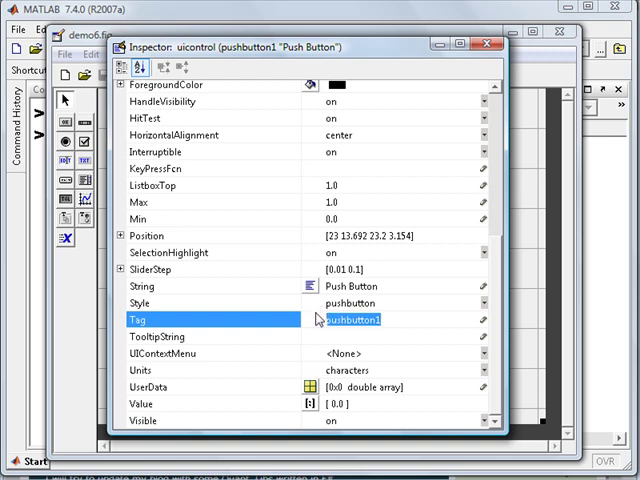
{"action": "type", "text": "pbClicke"}
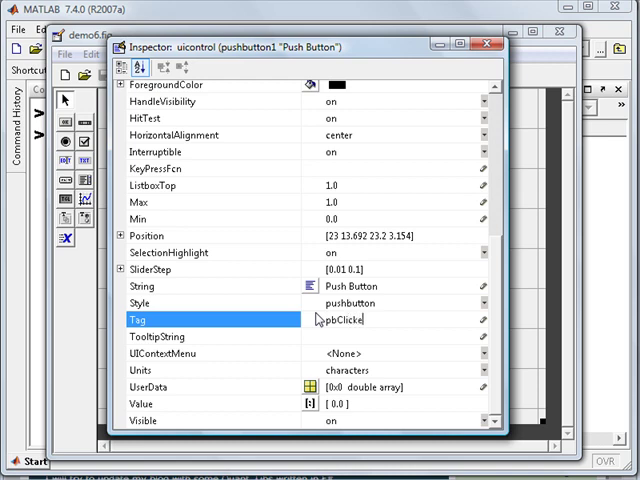
{"action": "type", "text": "Me"}
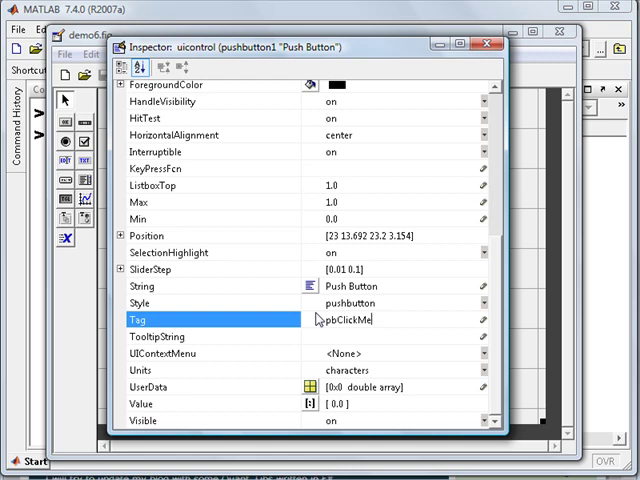
{"action": "left_click", "coordinate": [200, 287]}
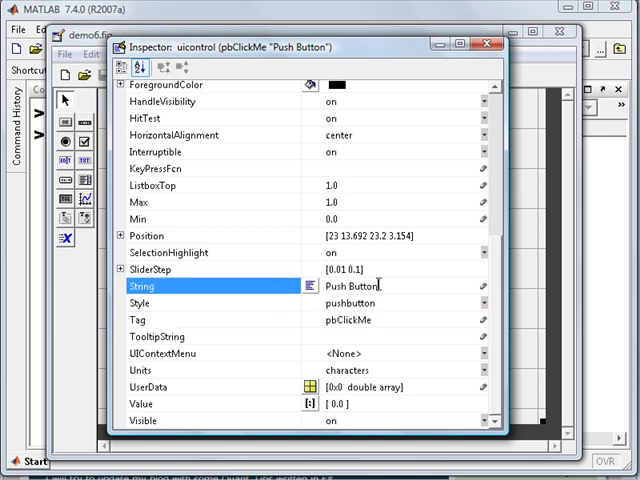
Change the button label to ClickMe! and give it a light red background.
{"action": "double_click", "coordinate": [350, 286]}
{"action": "type", "text": "Cli"}
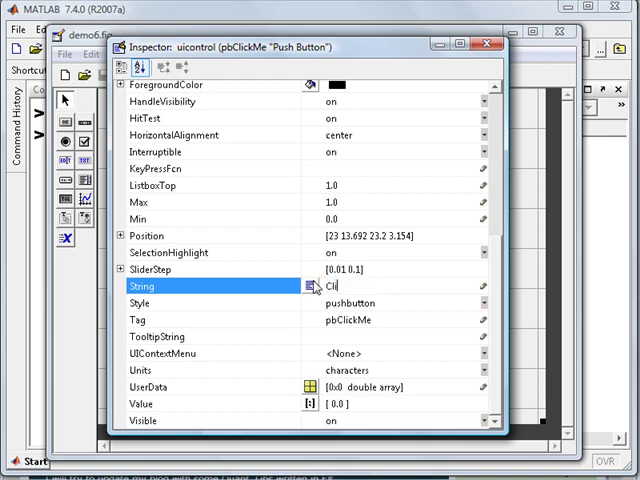
{"action": "type", "text": "ckMe!"}
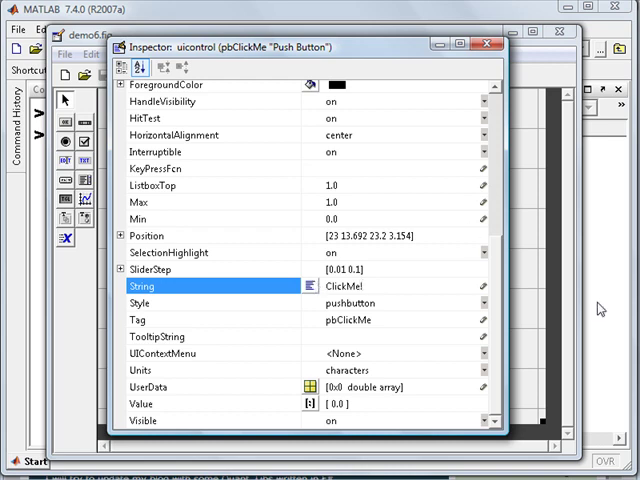
{"action": "scroll", "scroll_direction": "up", "scroll_amount": 3}
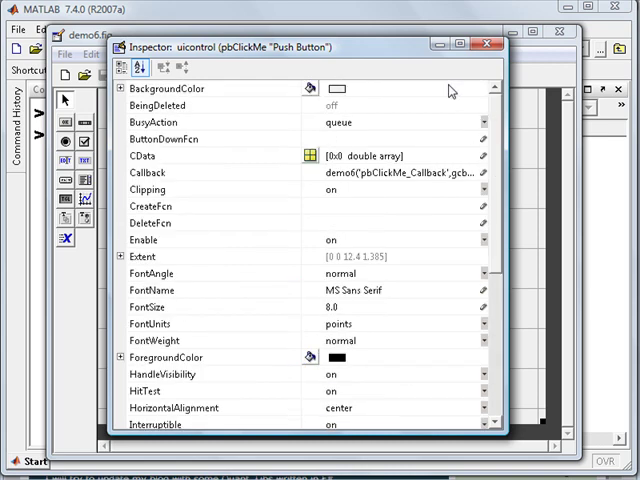
{"action": "left_click", "coordinate": [336, 89]}
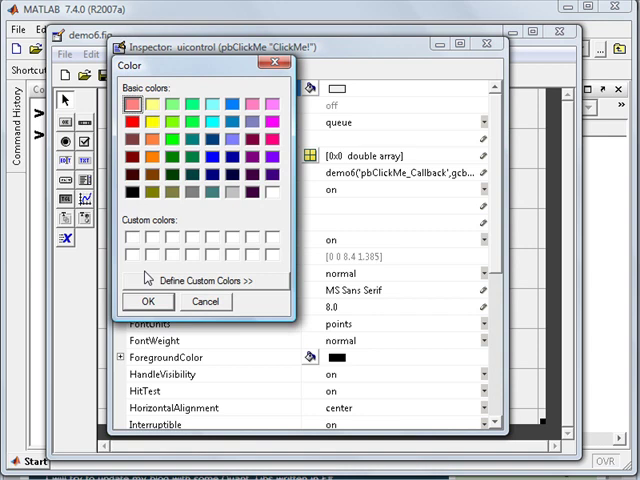
{"action": "left_click", "coordinate": [147, 301]}
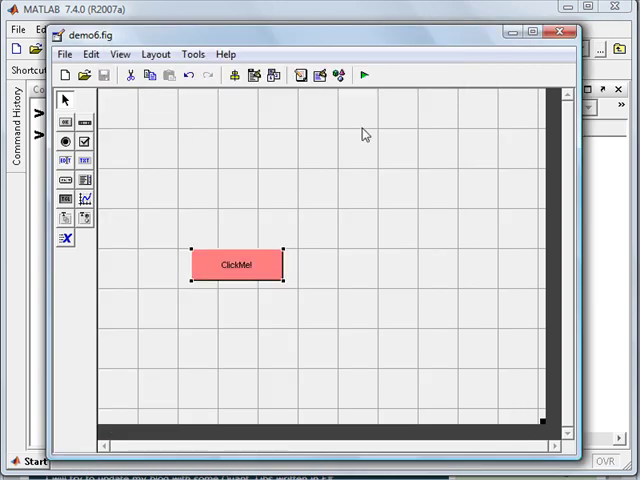
Run the demo6 GUI to see the light red ClickMe! button.
{"action": "left_click", "coordinate": [366, 75]}
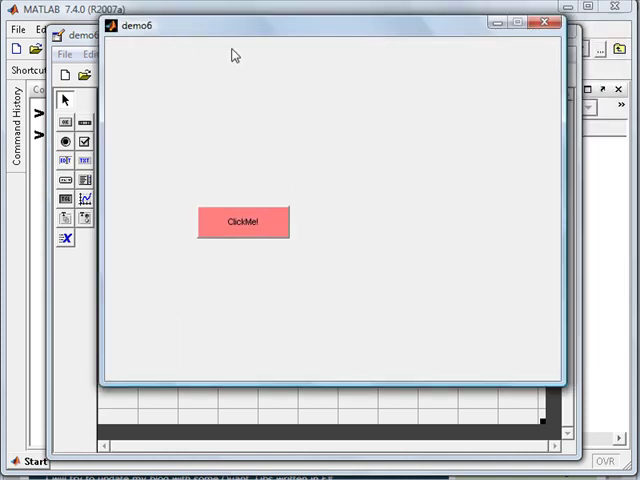
{"action": "mouse_move", "coordinate": [273, 267]}
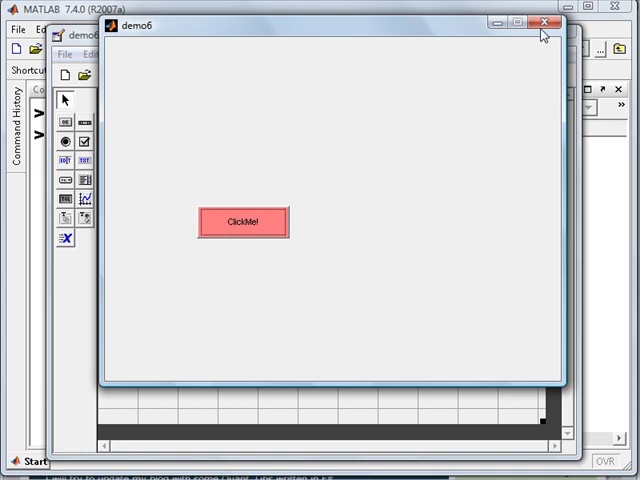
{"action": "mouse_move", "coordinate": [267, 247]}
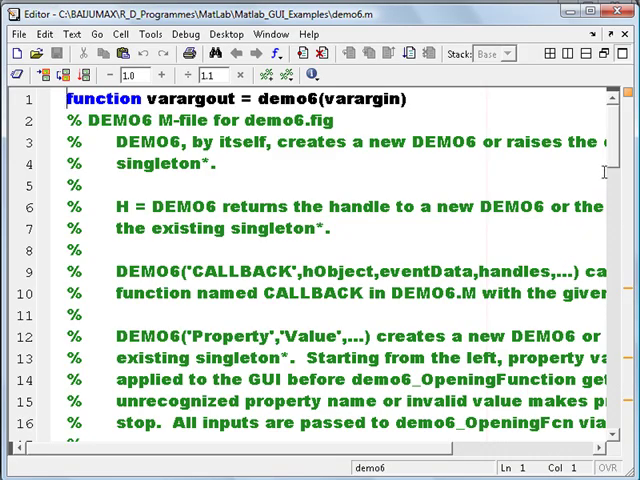
Add msgbox('click') to the pbClickMe_Callback function.
{"action": "scroll", "scroll_direction": "down", "scroll_amount": 3}
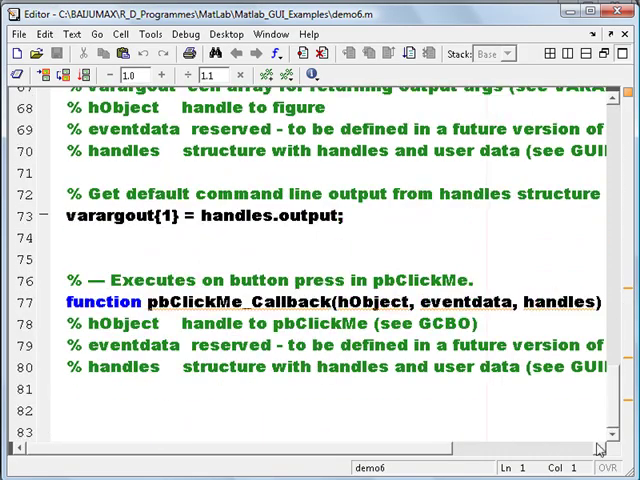
{"action": "mouse_move", "coordinate": [305, 300]}
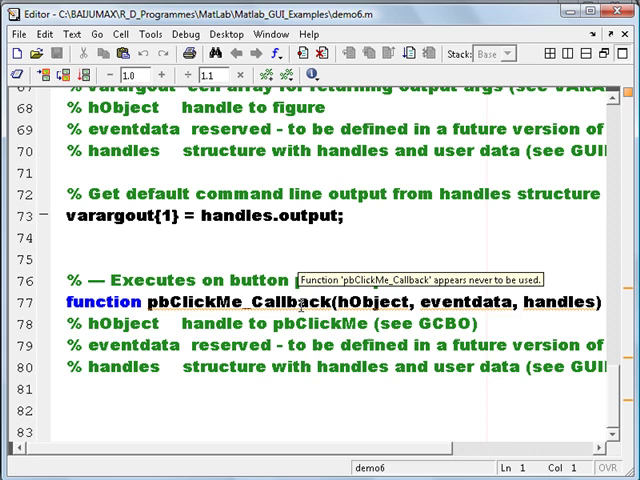
{"action": "type", "text": "m"}
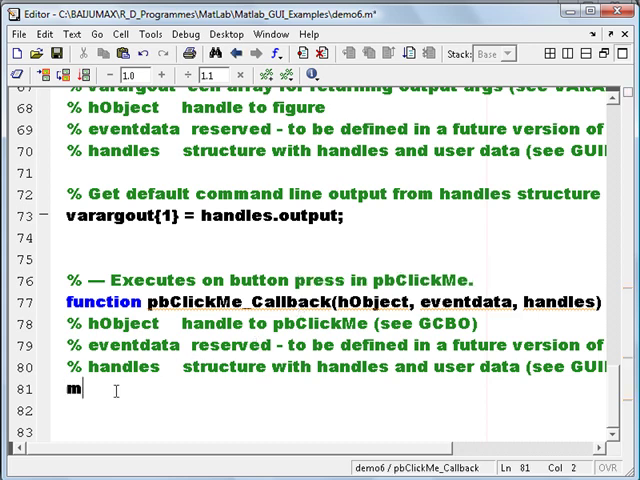
{"action": "type", "text": "sgbox"}
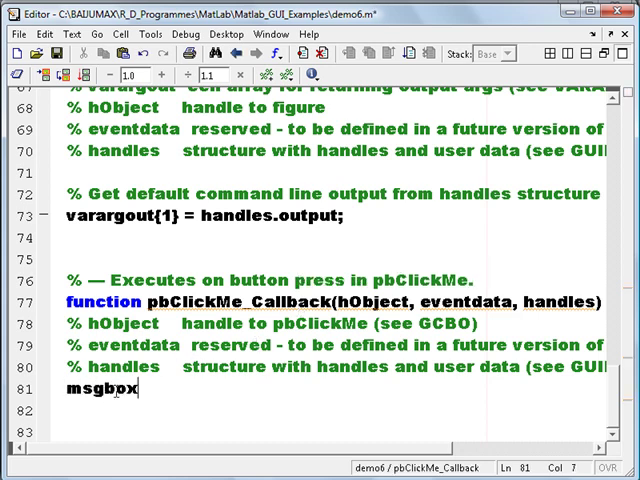
{"action": "type", "text": "('"}
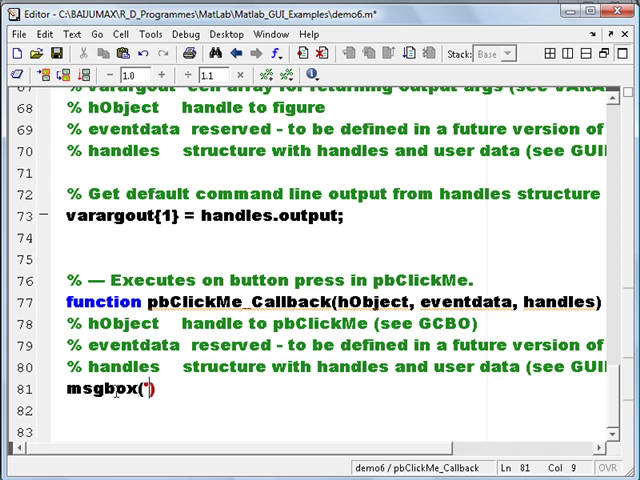
{"action": "type", "text": "click)"}
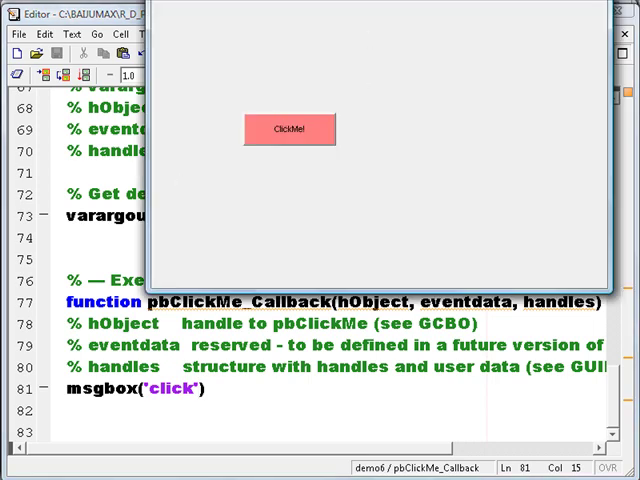
Press ClickMe in the running app and dismiss the click message.
{"action": "left_click", "coordinate": [291, 130]}
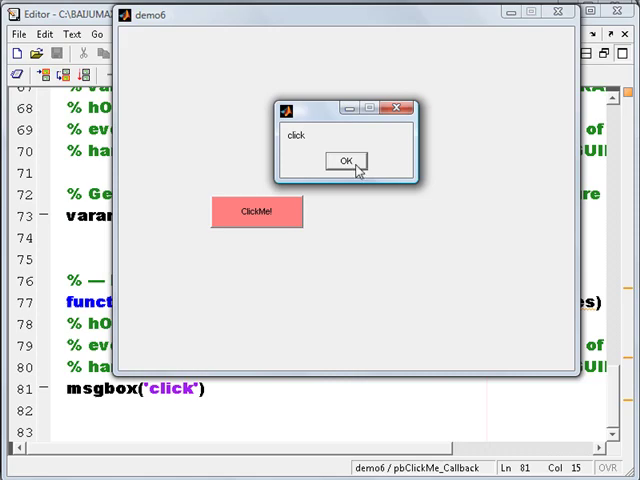
{"action": "left_click", "coordinate": [345, 160]}
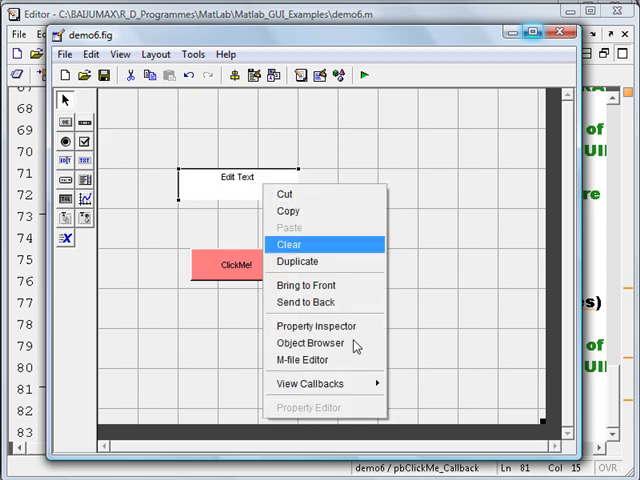
Open the edit box's properties and set its Tag to editInput.
{"action": "left_click", "coordinate": [318, 326]}
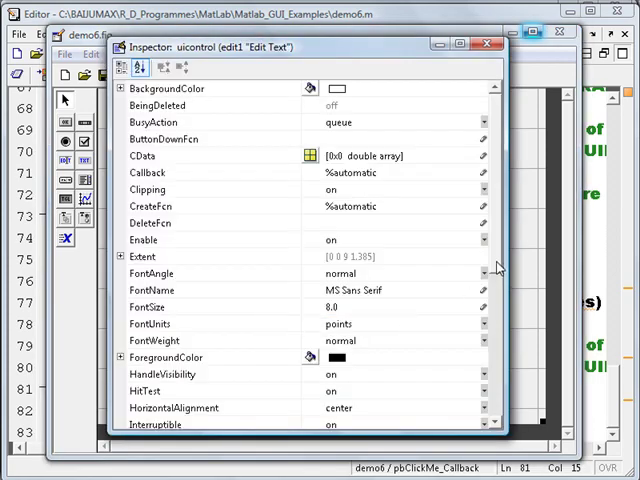
{"action": "scroll", "scroll_direction": "down", "scroll_amount": 3}
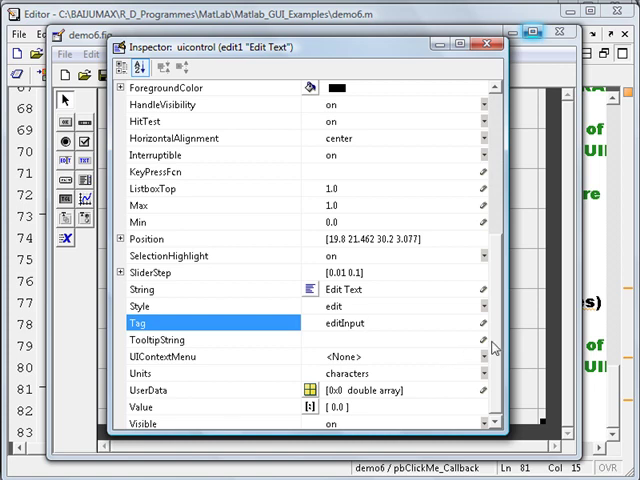
{"action": "left_click", "coordinate": [142, 289]}
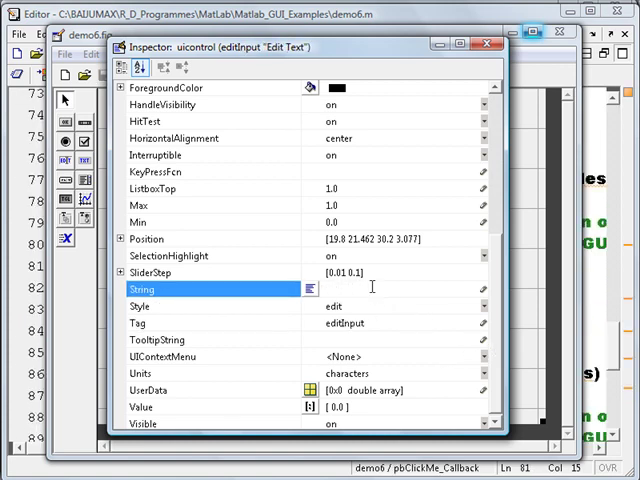
Set the edit box background colour to light cyan.
{"action": "scroll", "scroll_direction": "up", "scroll_amount": 3}
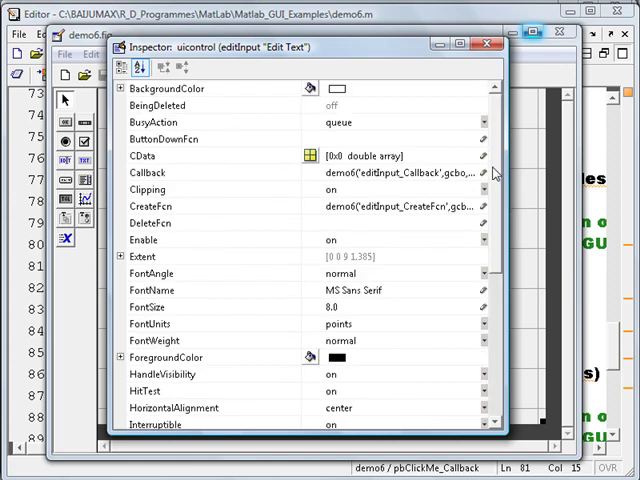
{"action": "left_click", "coordinate": [341, 88]}
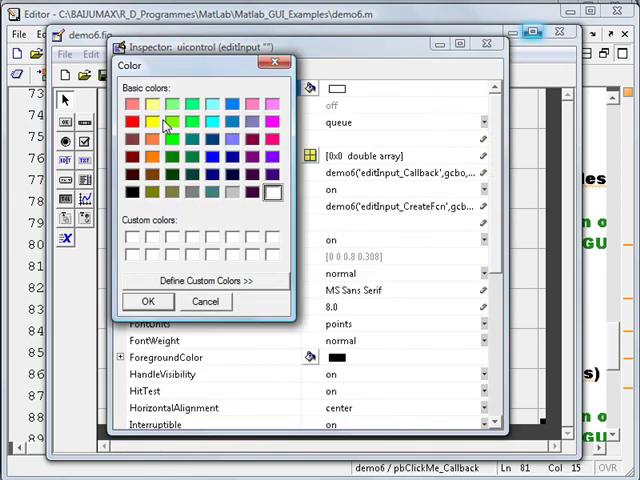
{"action": "left_click", "coordinate": [210, 103]}
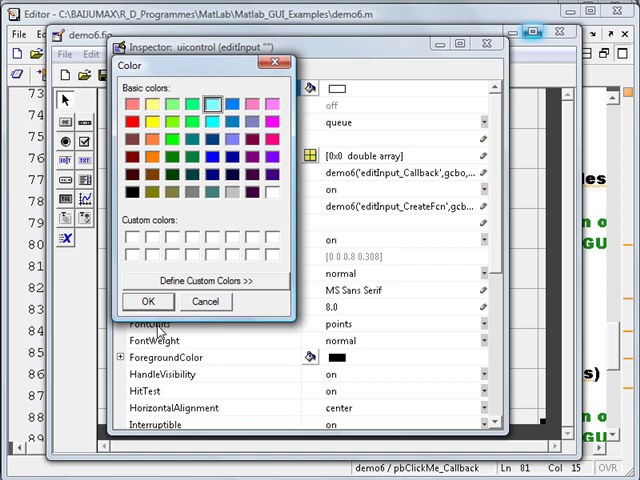
{"action": "left_click", "coordinate": [148, 301]}
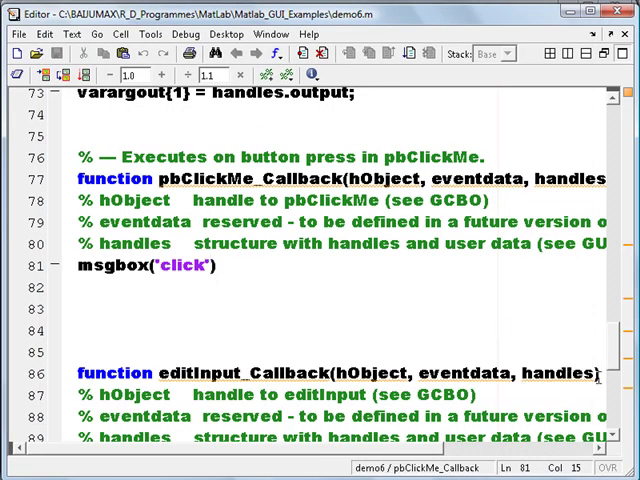
Type msgbox('hello') into editInput_Callback.
{"action": "scroll", "scroll_direction": "down", "scroll_amount": 3}
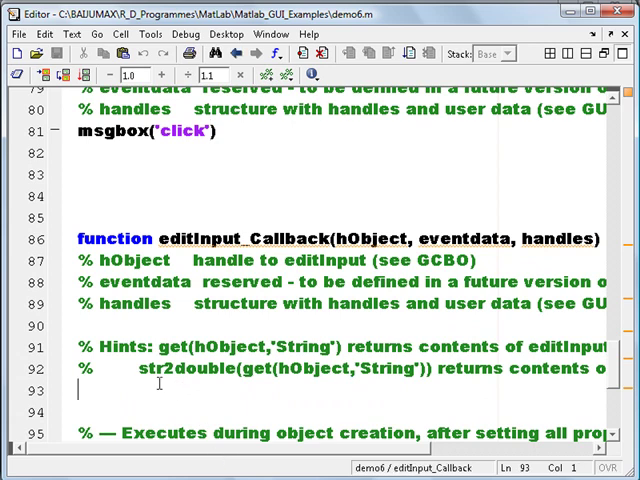
{"action": "type", "text": "m"}
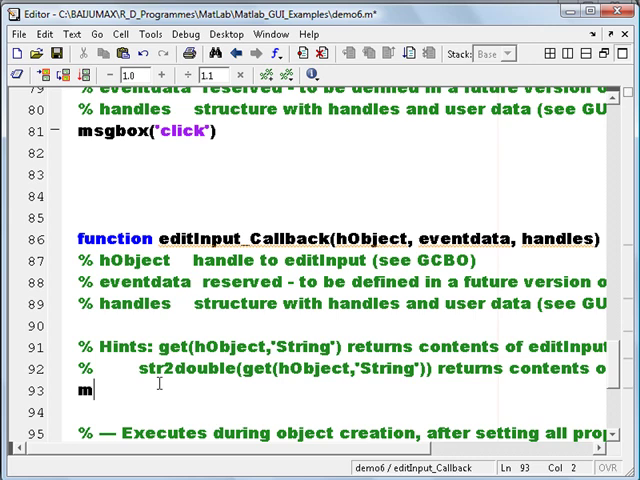
{"action": "type", "text": "sgbox"}
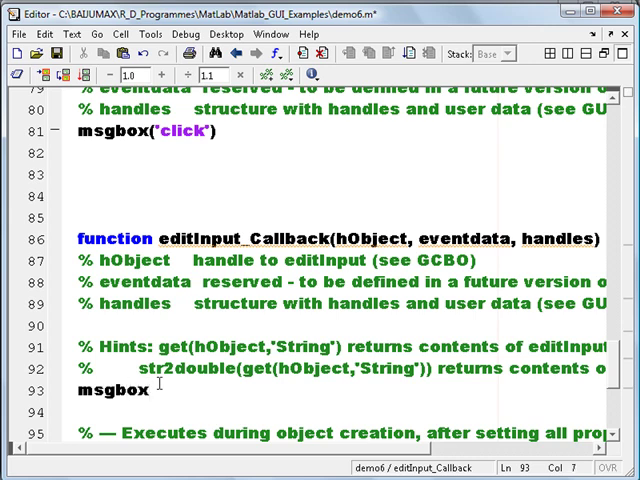
{"action": "type", "text": "('"}
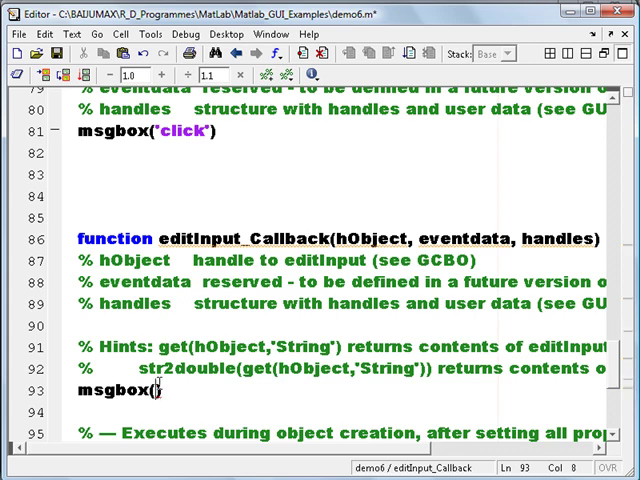
{"action": "type", "text": "'h"}
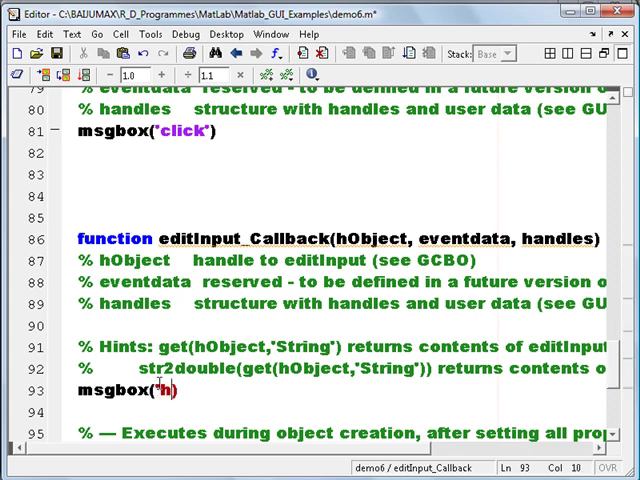
{"action": "type", "text": "ello'"}
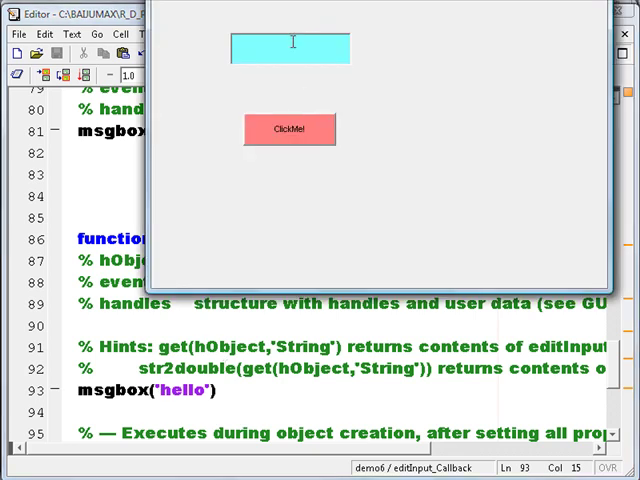
Enter 'he' in the edit box and dismiss the resulting hello message.
{"action": "type", "text": "he"}
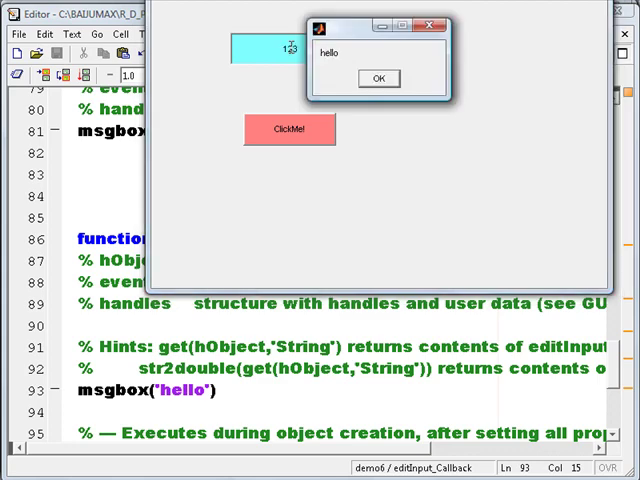
{"action": "left_click", "coordinate": [378, 78]}
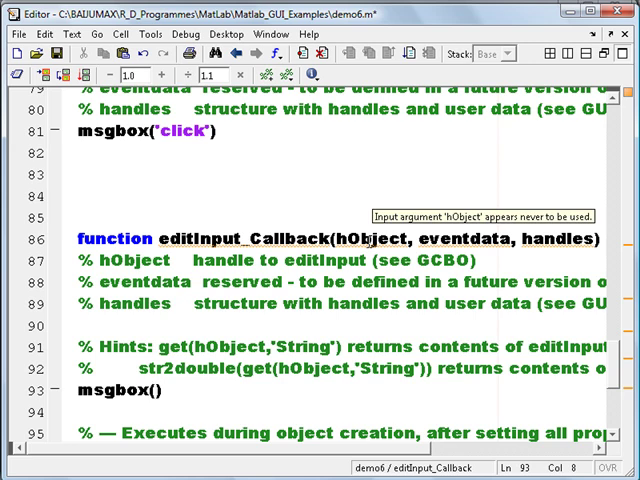
Change the editInput callback to msgbox(get(hObject,'String')).
{"action": "double_click", "coordinate": [372, 239]}
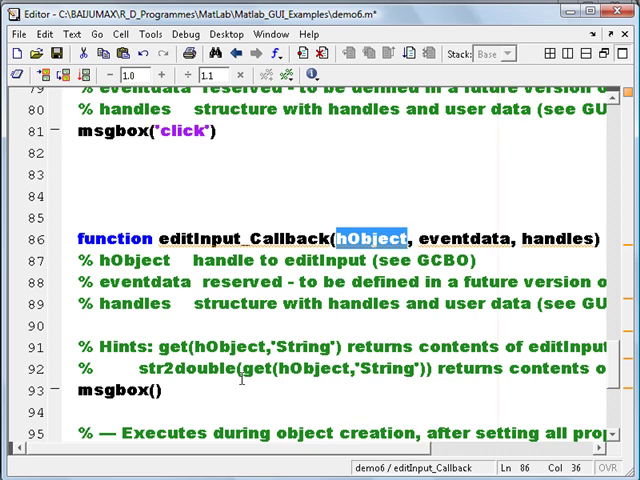
{"action": "double_click", "coordinate": [330, 371]}
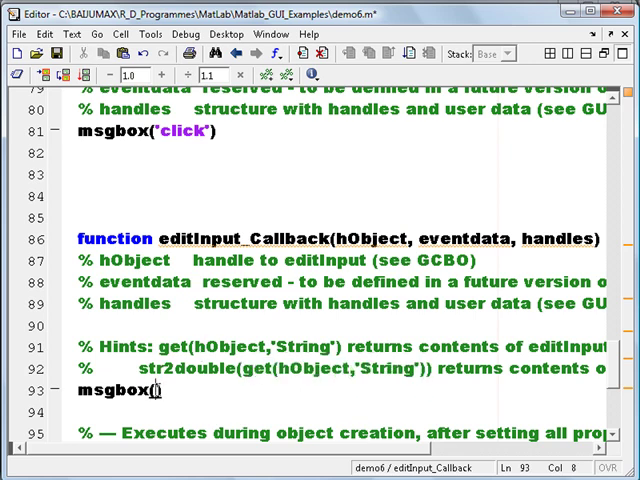
{"action": "type", "text": "get(hObject,'String')"}
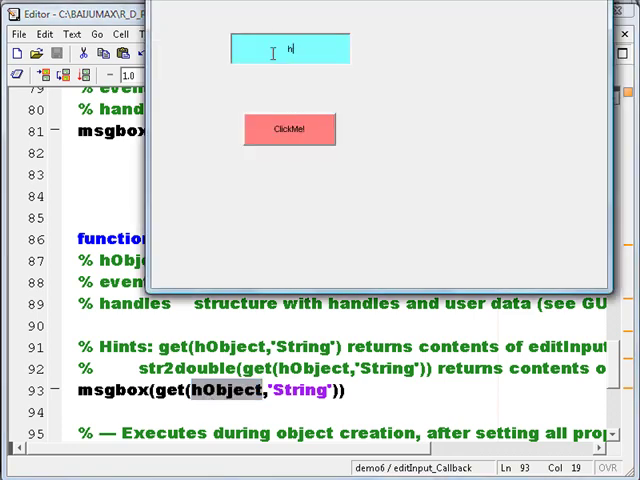
Enter 'hello world' in the edit box and click outside to echo it.
{"action": "type", "text": "ello w"}
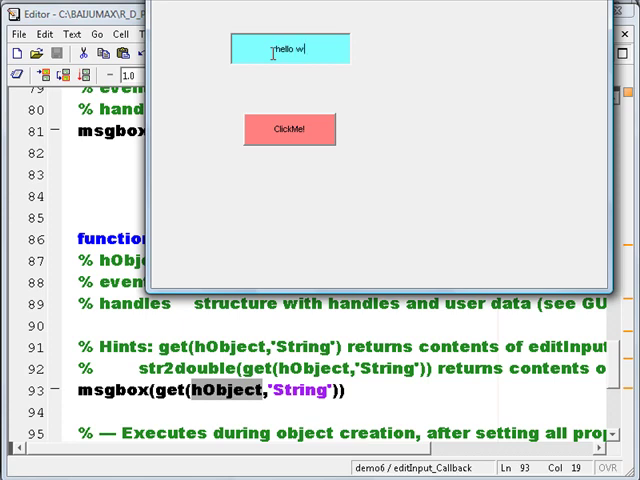
{"action": "left_click", "coordinate": [290, 130]}
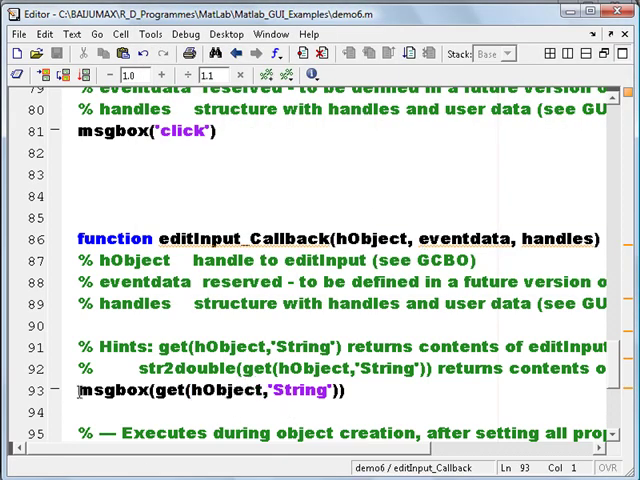
Comment out msgbox(get(hObject,'String')) in editInput_Callback with % and save demo6.m.
{"action": "type", "text": "%"}
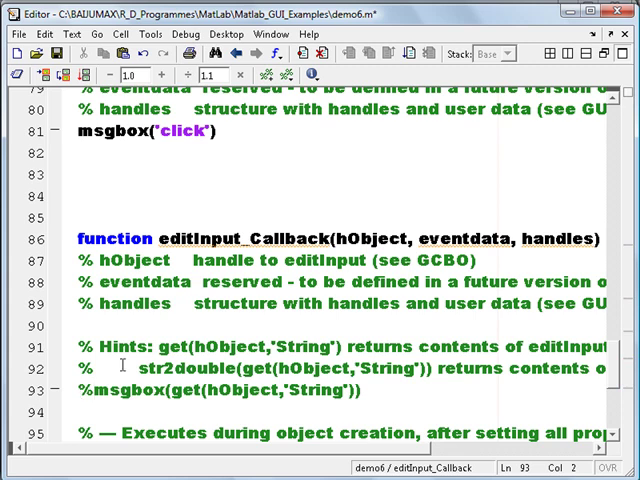
{"action": "left_click", "coordinate": [222, 134]}
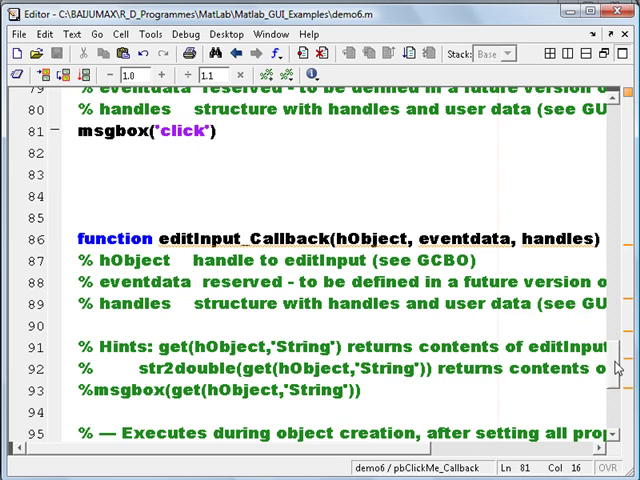
Start the pbClickMe_Callback line as val = handles.editInput, copying the editInput name.
{"action": "scroll", "scroll_direction": "up", "scroll_amount": 3}
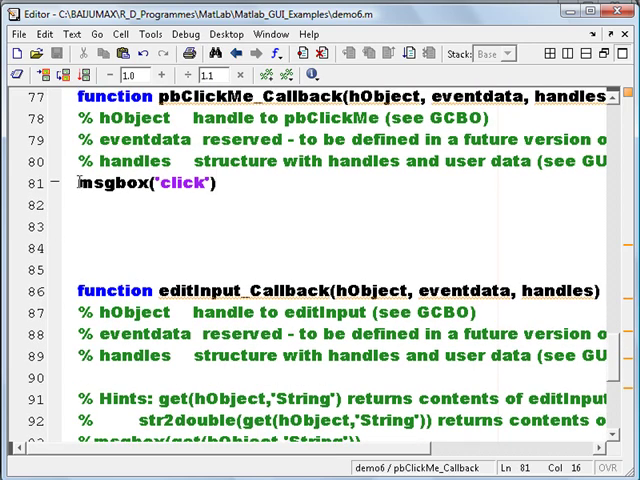
{"action": "type", "text": "val ="}
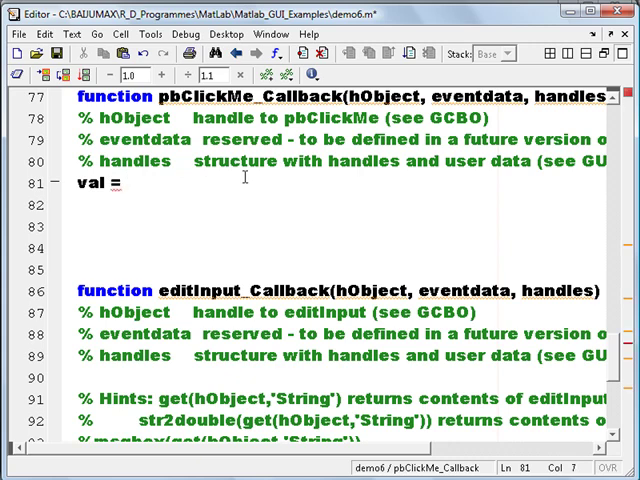
{"action": "left_click", "coordinate": [360, 99]}
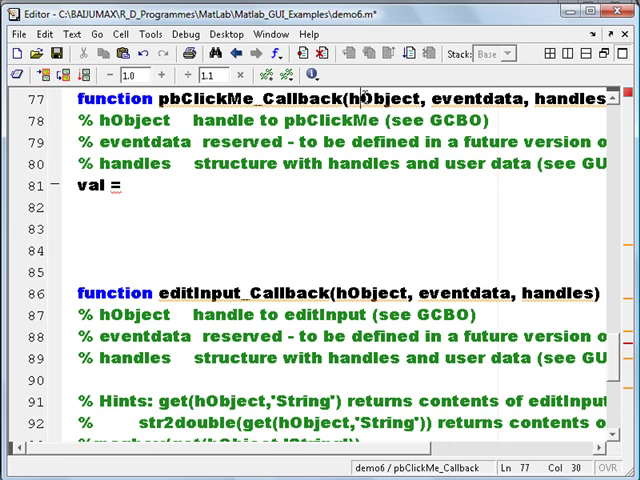
{"action": "left_click", "coordinate": [263, 119]}
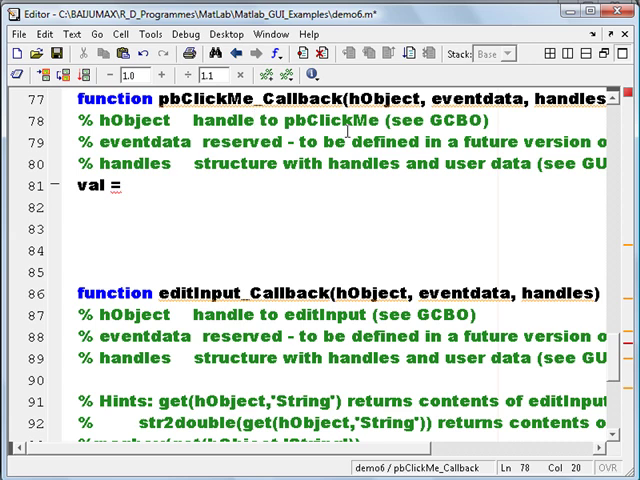
{"action": "double_click", "coordinate": [375, 100]}
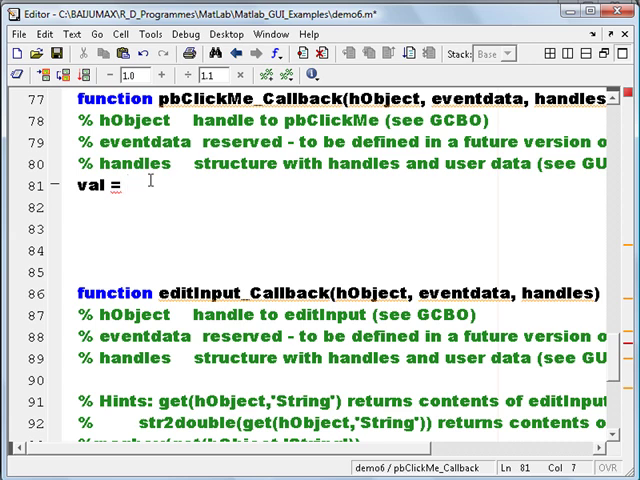
{"action": "type", "text": "handl"}
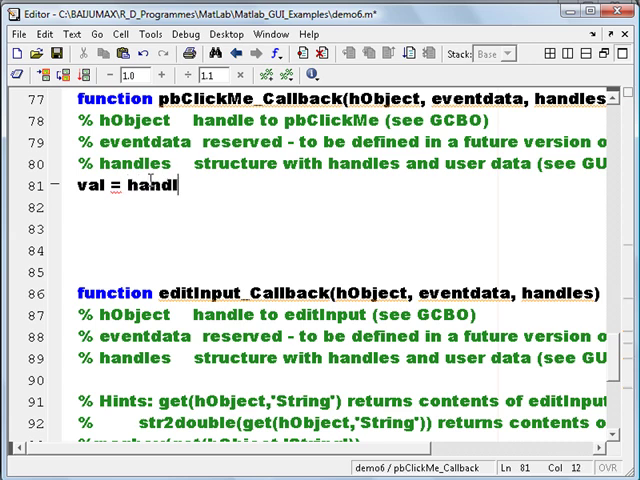
{"action": "type", "text": "es."}
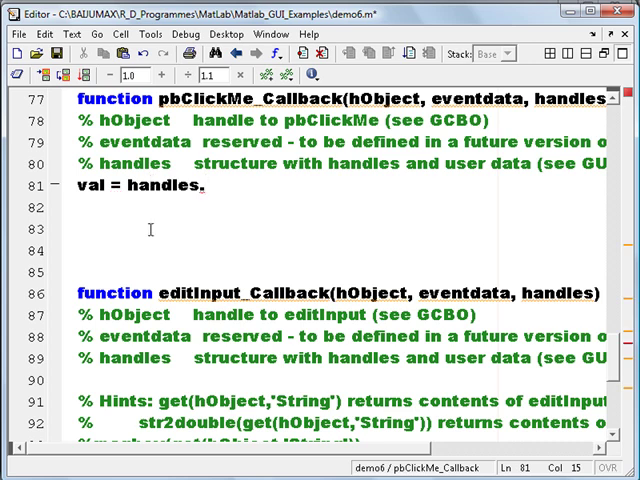
{"action": "double_click", "coordinate": [208, 293]}
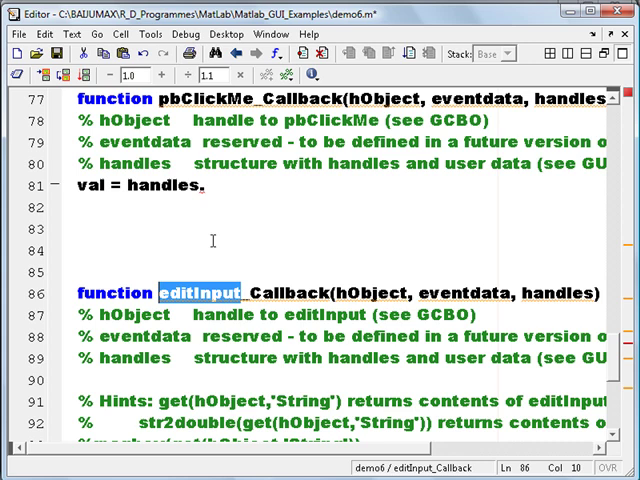
{"action": "type", "text": "editInput"}
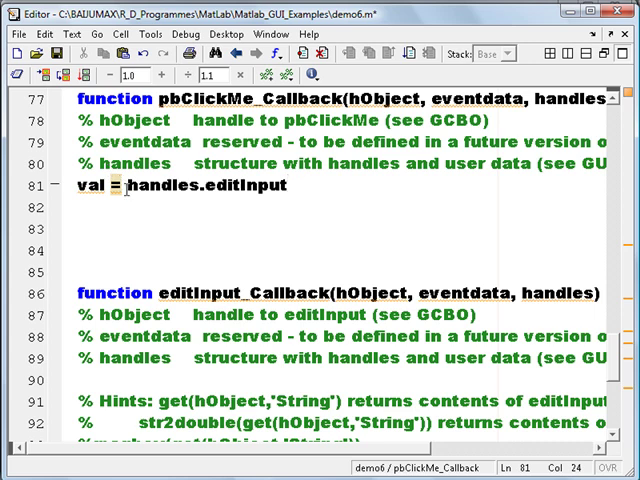
{"action": "left_click", "coordinate": [118, 186]}
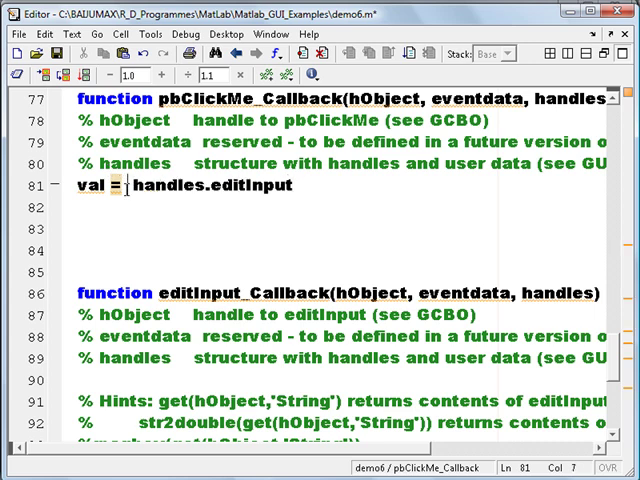
Complete the line as val = str2num(get(handles.editInput,'String')) + 1;.
{"action": "type", "text": "get("}
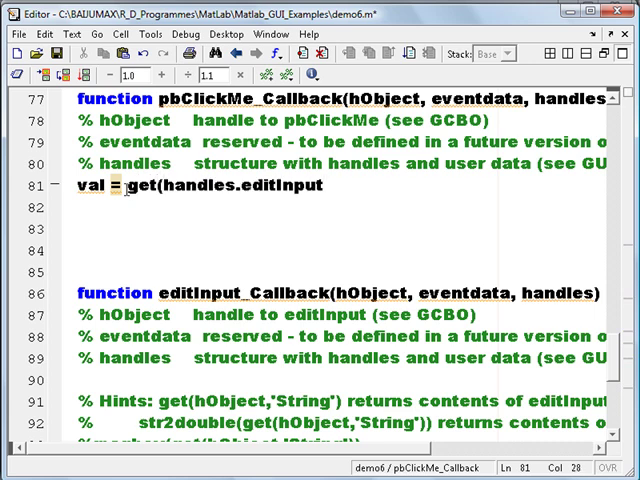
{"action": "type", "text": ","}
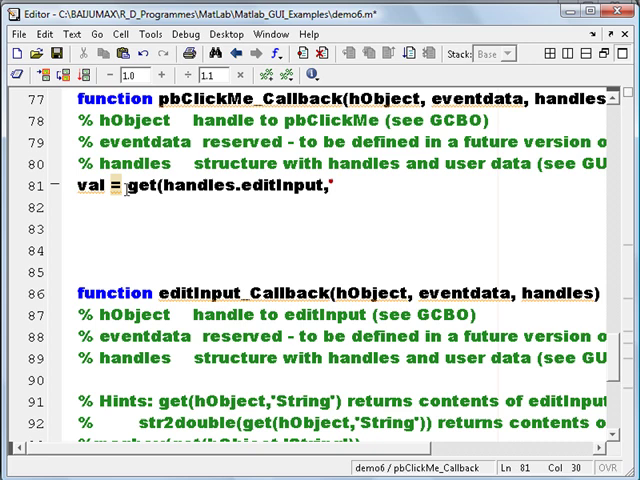
{"action": "type", "text": "'String'"}
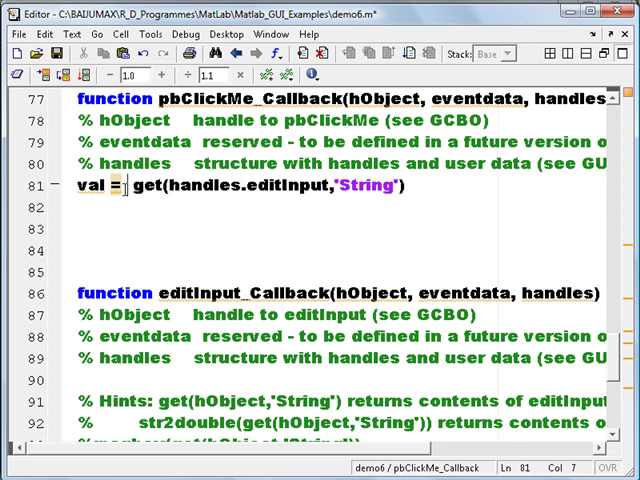
{"action": "type", "text": "str"}
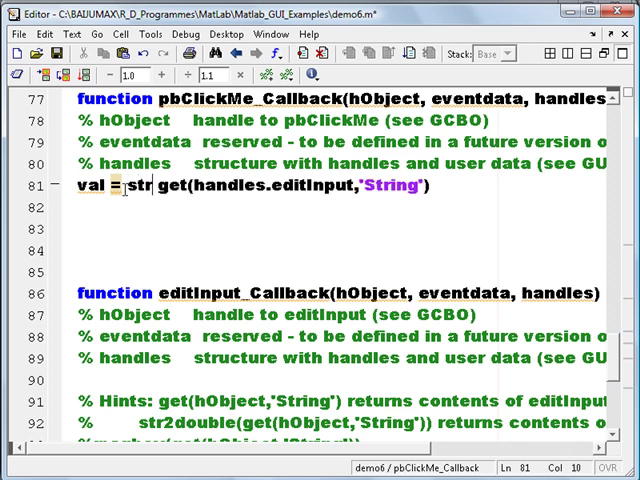
{"action": "type", "text": "2num("}
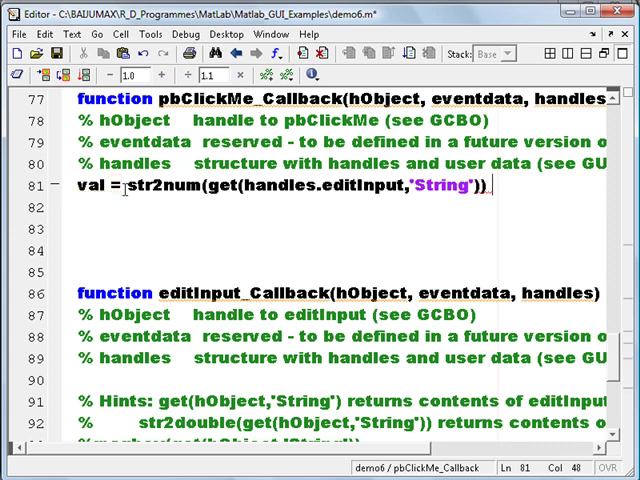
{"action": "type", "text": "+"}
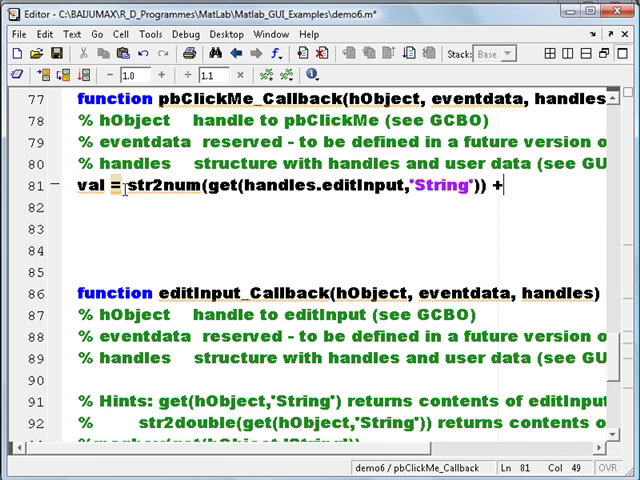
{"action": "type", "text": "1"}
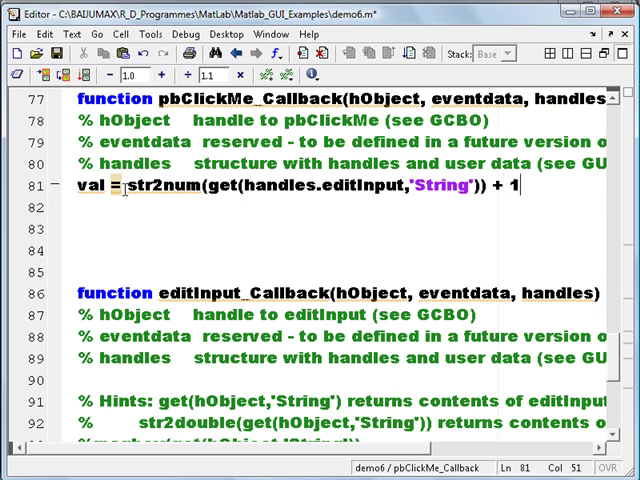
{"action": "type", "text": ";"}
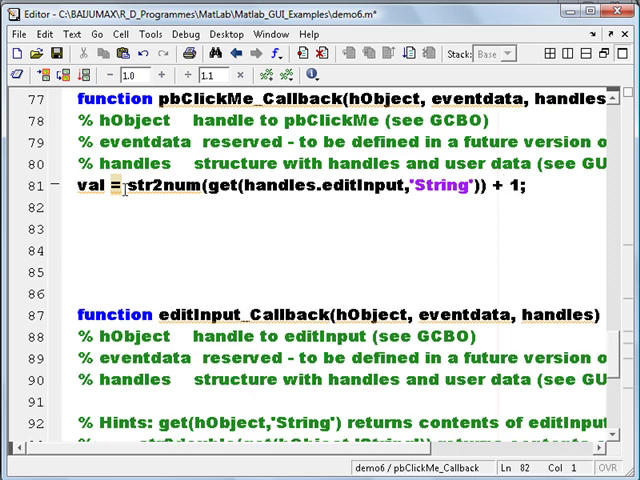
Add a msgbox(num2str(val)) line to display the incremented value.
{"action": "type", "text": "M"}
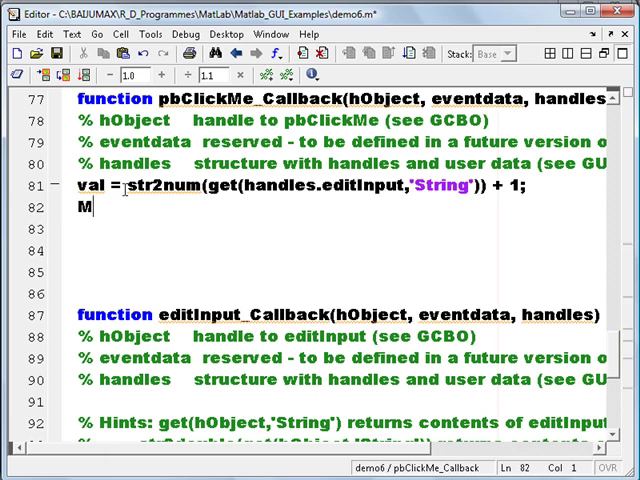
{"action": "type", "text": "m"}
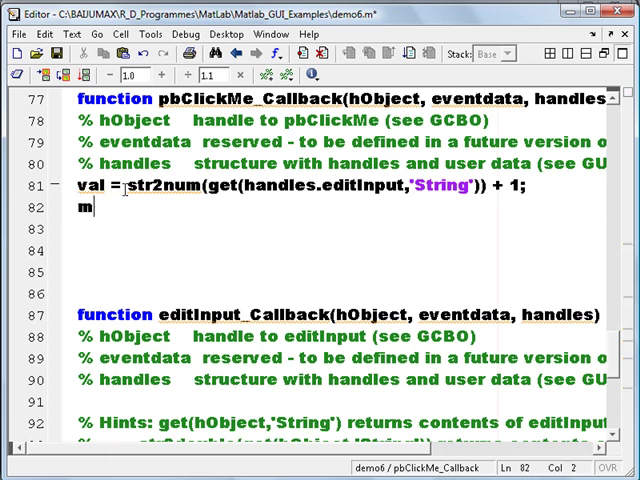
{"action": "type", "text": "sgbox("}
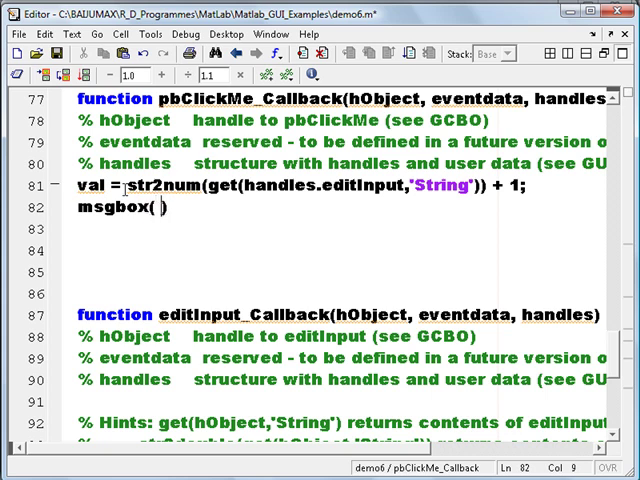
{"action": "type", "text": "n"}
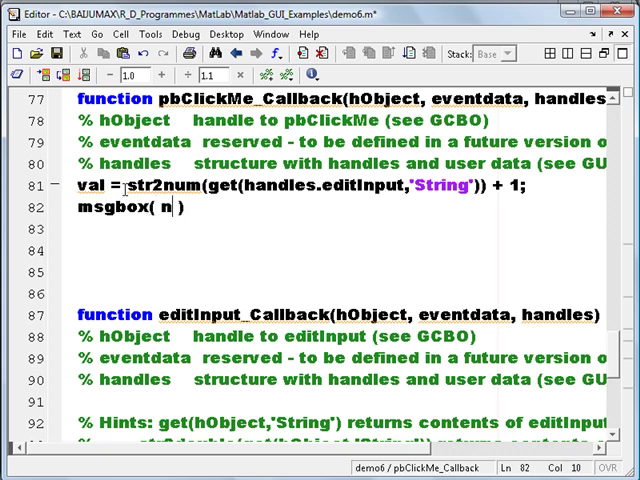
{"action": "type", "text": "um2str("}
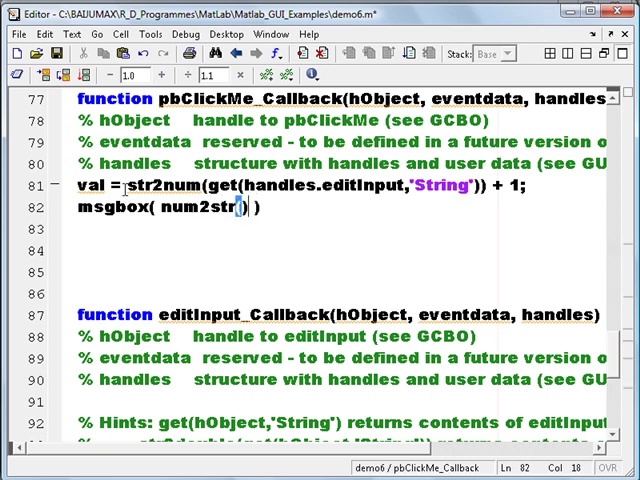
{"action": "type", "text": "val"}
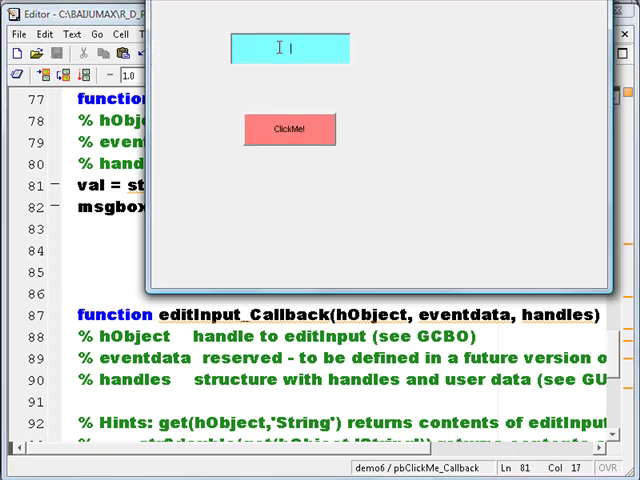
Test ClickMe with 1 (message shows 2) and another number, then return to the msgbox line.
{"action": "left_click", "coordinate": [289, 130]}
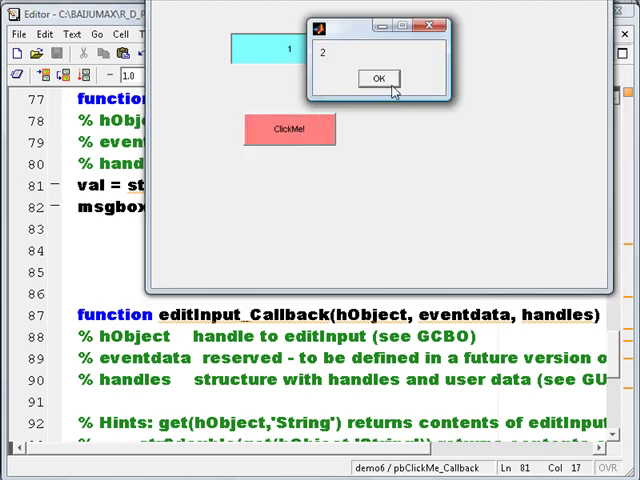
{"action": "left_click", "coordinate": [377, 78]}
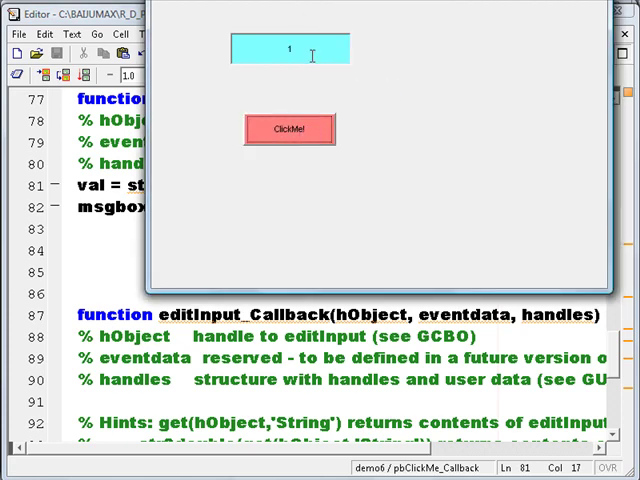
{"action": "type", "text": "0"}
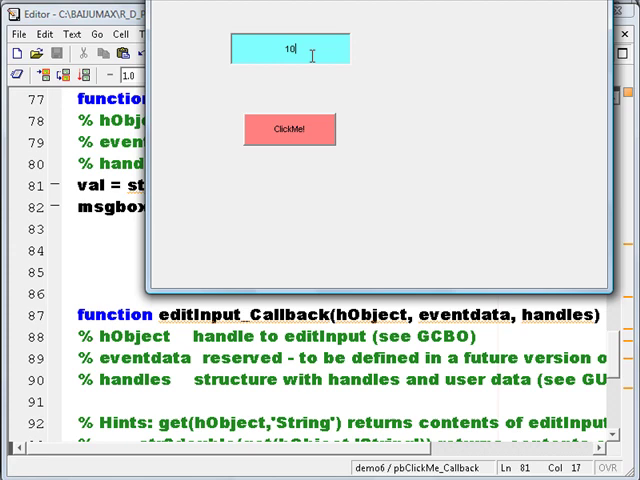
{"action": "left_click", "coordinate": [289, 130]}
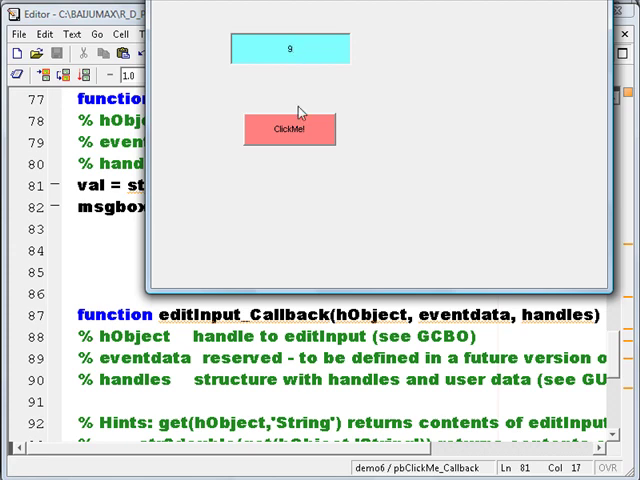
{"action": "mouse_move", "coordinate": [490, 14]}
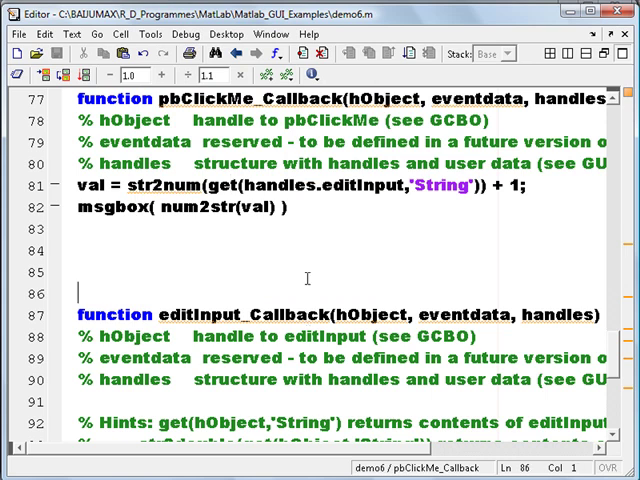
{"action": "left_click", "coordinate": [297, 207]}
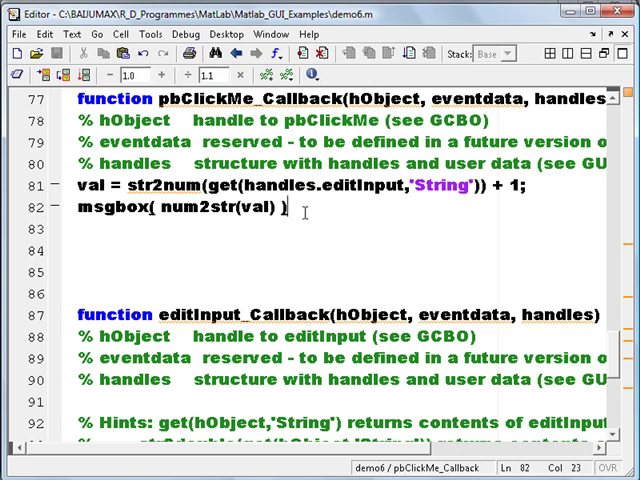